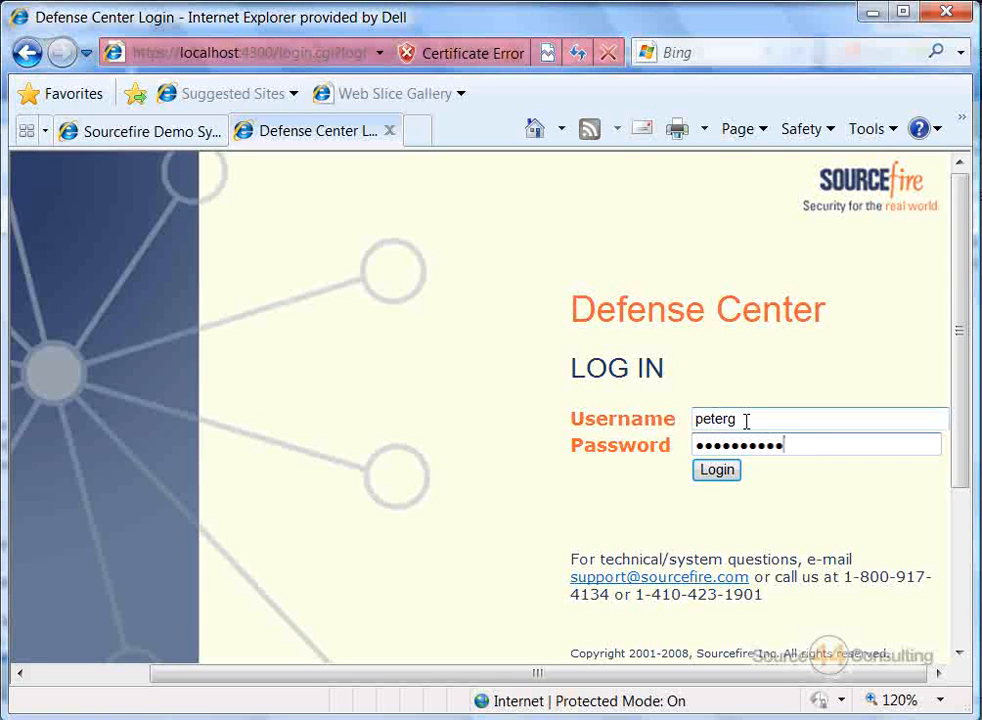
# - Submit the entered username and password with the Login button to sign in
pyautogui.click(716, 470)
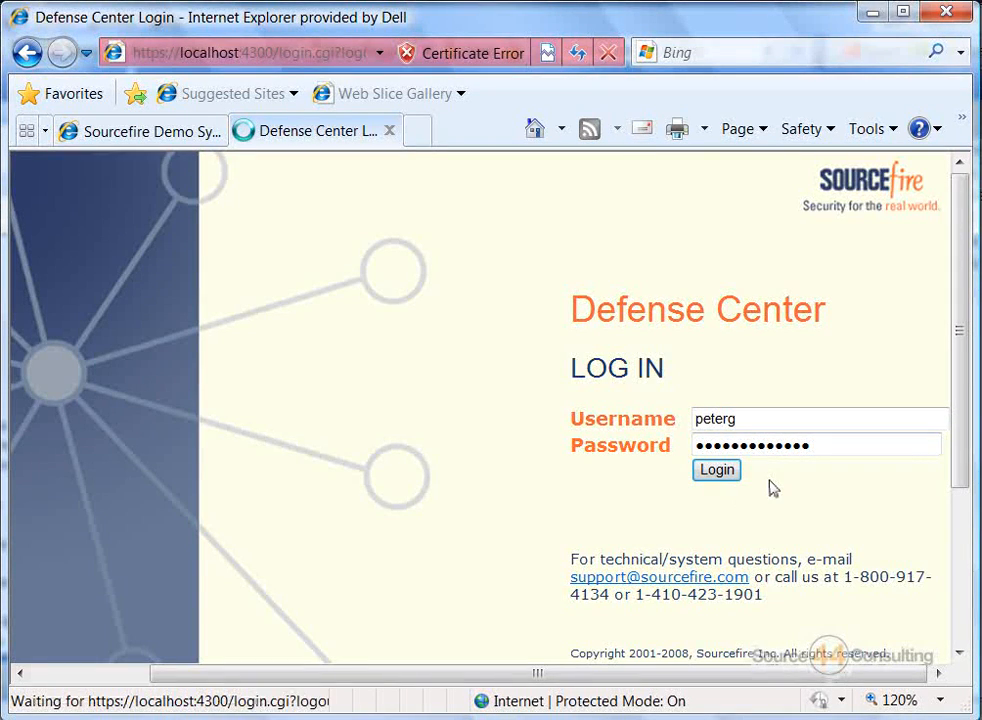
pyautogui.click(716, 470)
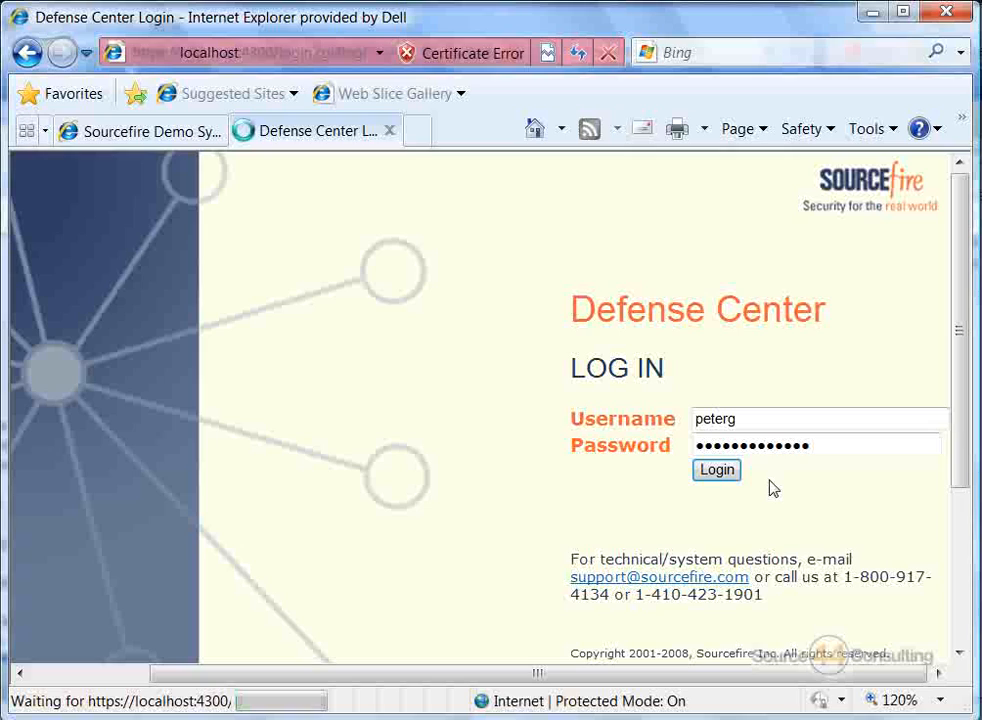
pyautogui.click(716, 470)
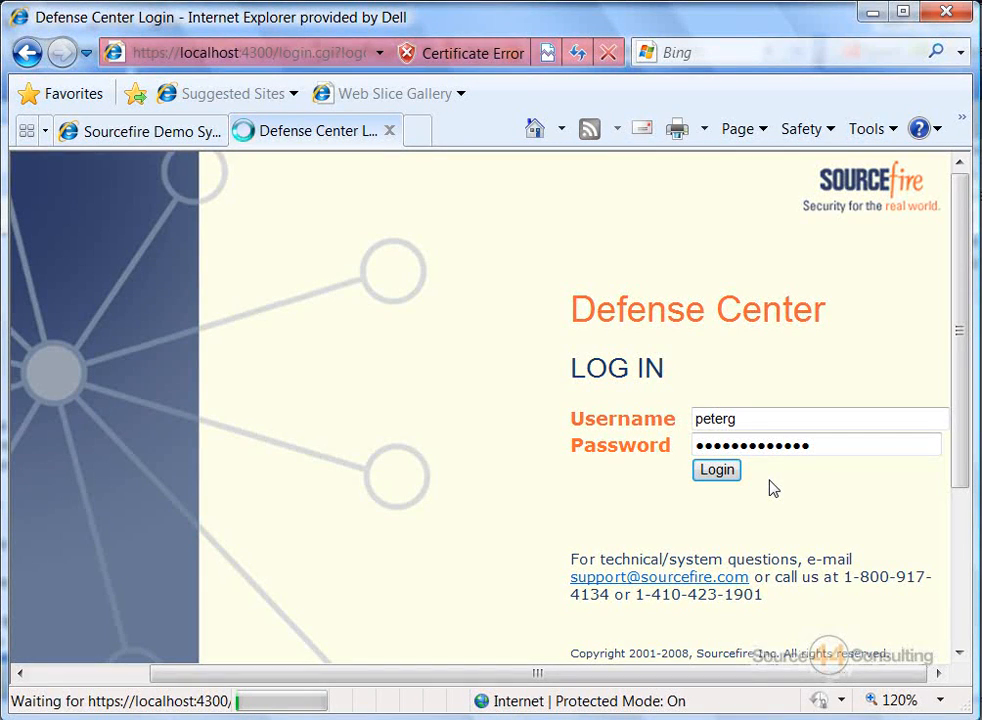
pyautogui.click(716, 470)
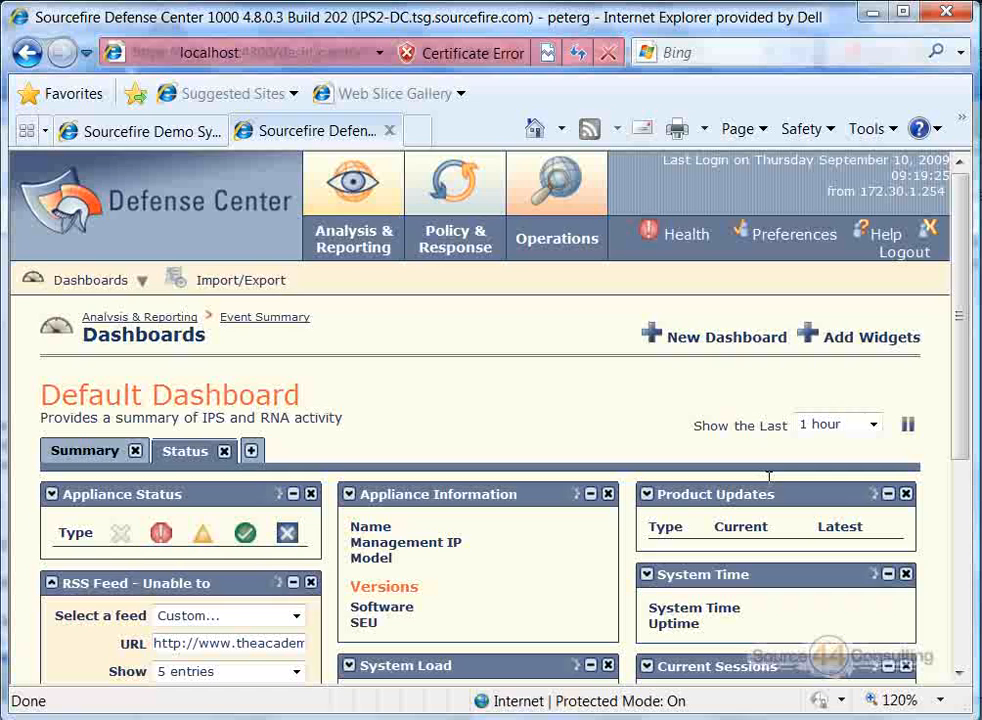
# - Once the Default Dashboard loads, go to the Policy & Response area
pyautogui.click(454, 239)
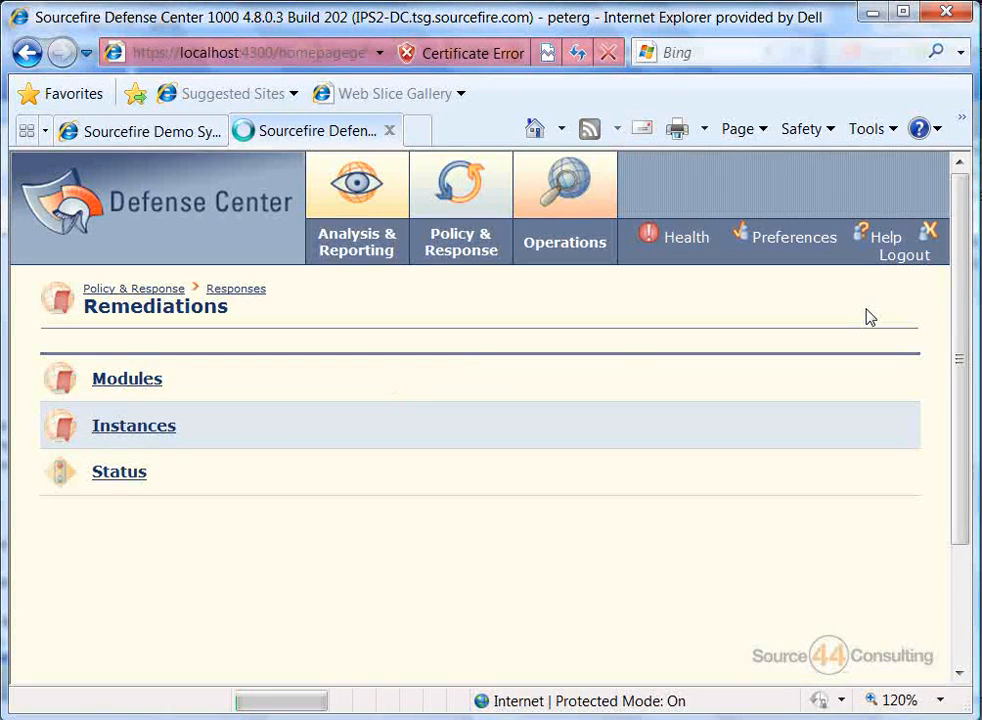
# - Open Modules on the Remediations page to list installed remediation modules
pyautogui.click(127, 378)
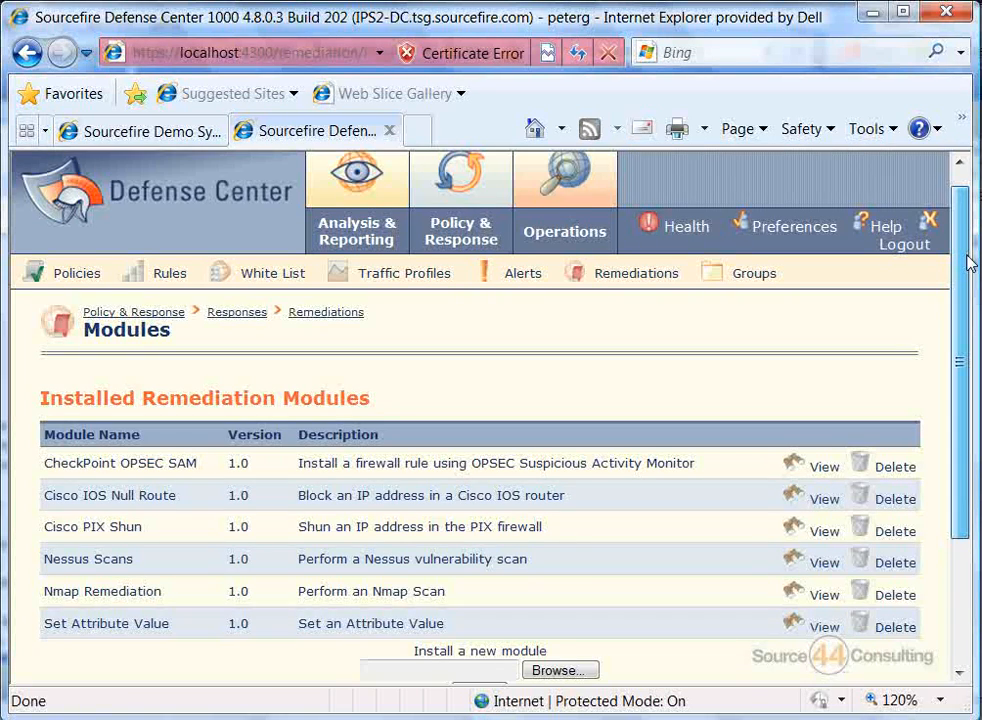
# - Scroll down to the bottom of the six installed modules and the option to install a new one
pyautogui.scroll(-3)
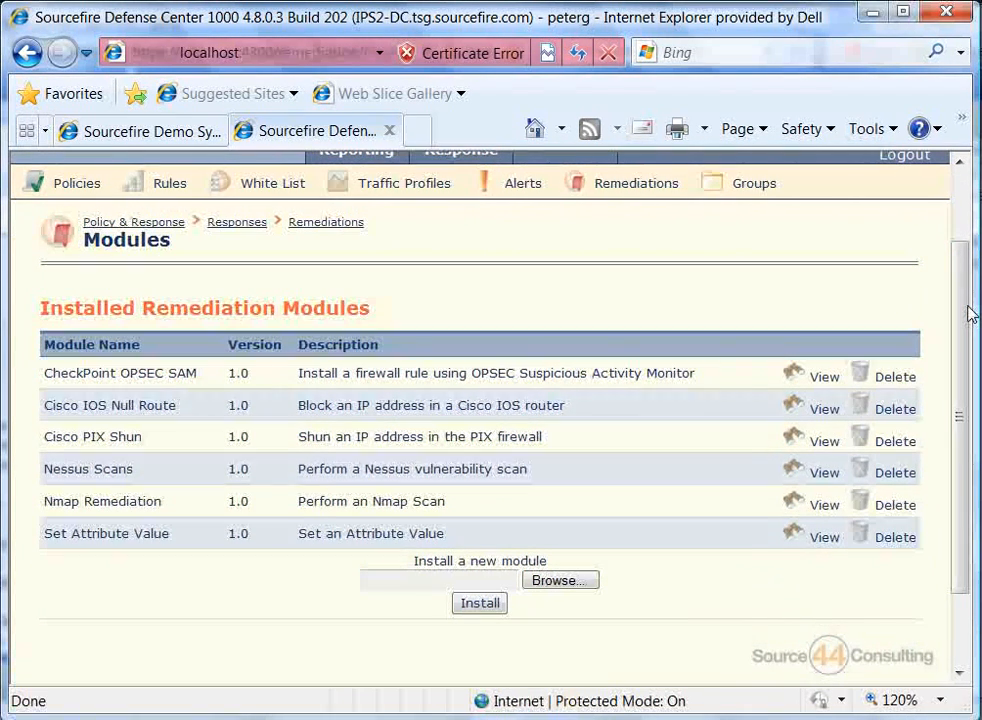